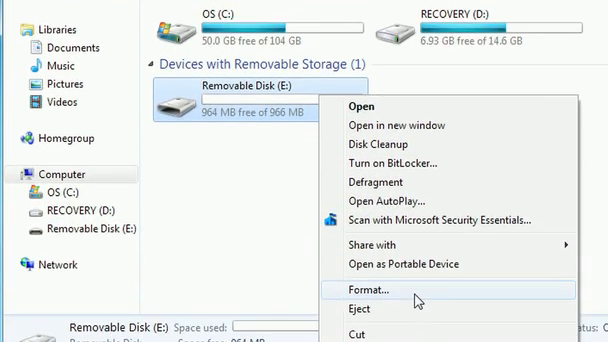
Bring up the Format options for Removable Disk (E:) from its context menu.
left_click(369, 291)
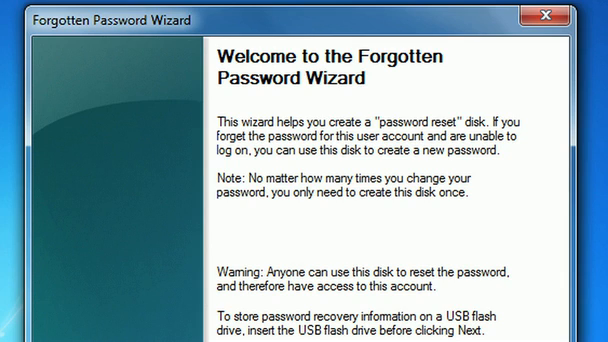
Continue past the welcome page of the Forgotten Password Wizard with Next.
scroll("down", 3)
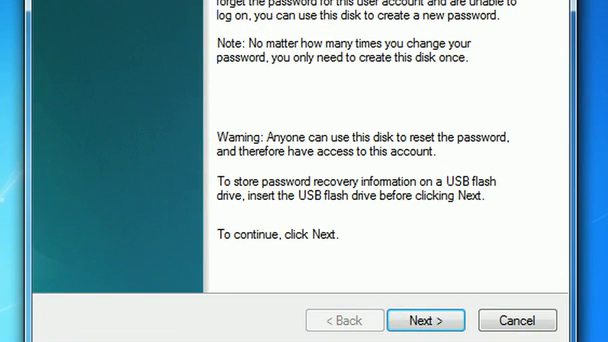
left_click(428, 320)
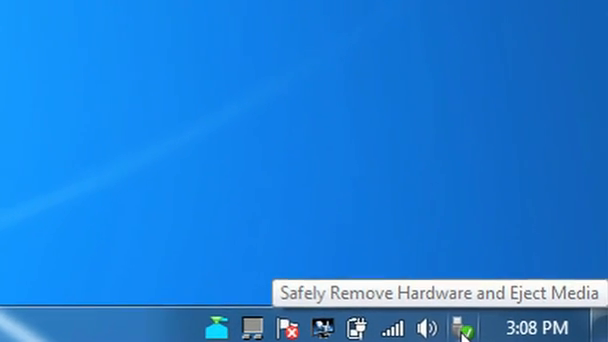
Eject Mass Storage Device – Removable Disk (E:) via Safely Remove Hardware.
left_click(467, 327)
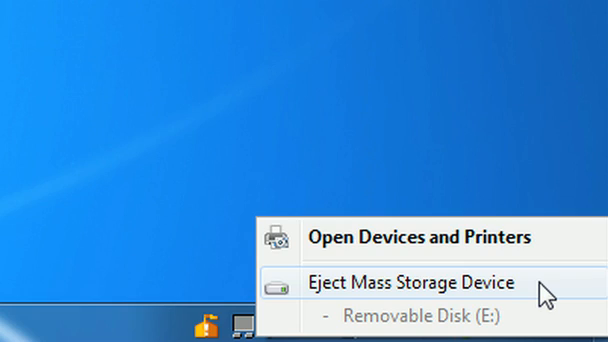
left_click(390, 282)
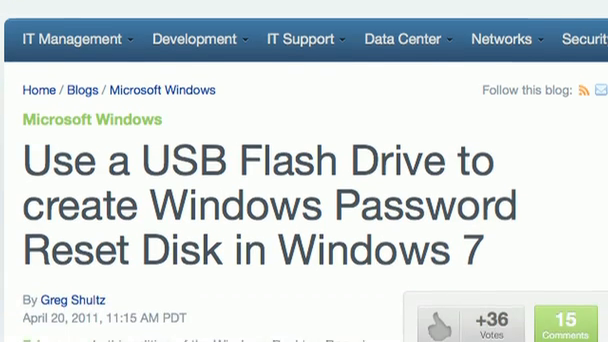
scroll("down", 3)
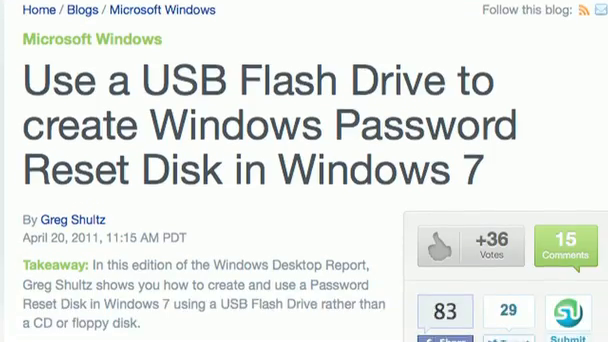